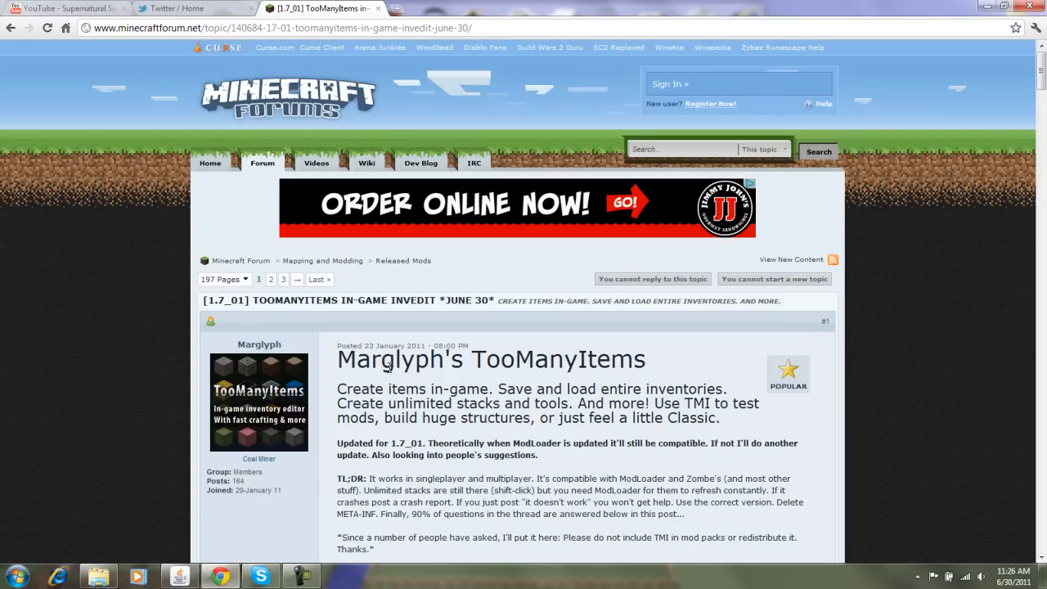
{"action": "mouse_move", "coordinate": [538, 366]}
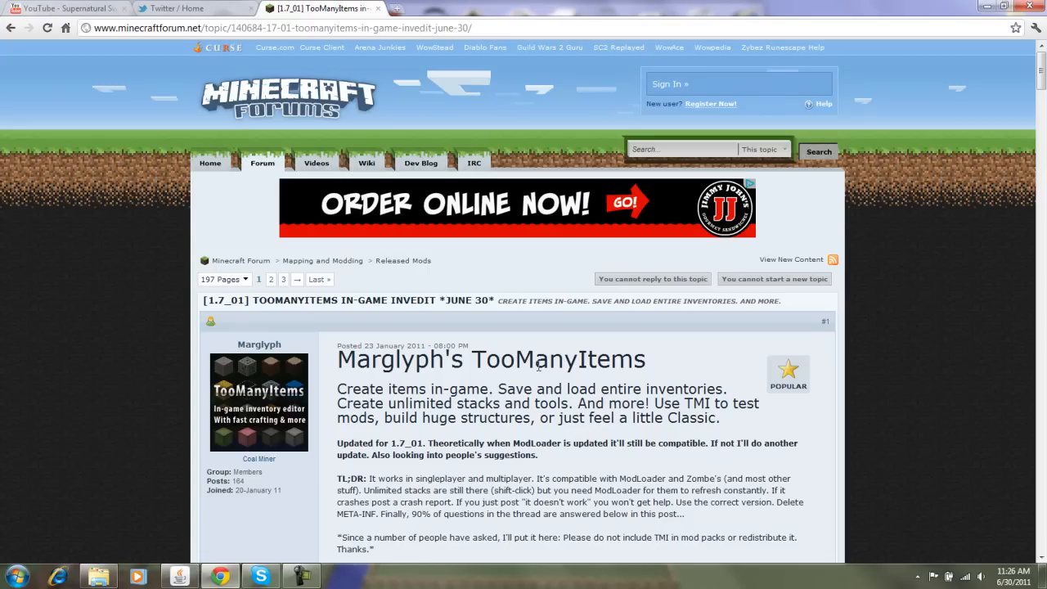
{"action": "mouse_move", "coordinate": [539, 385]}
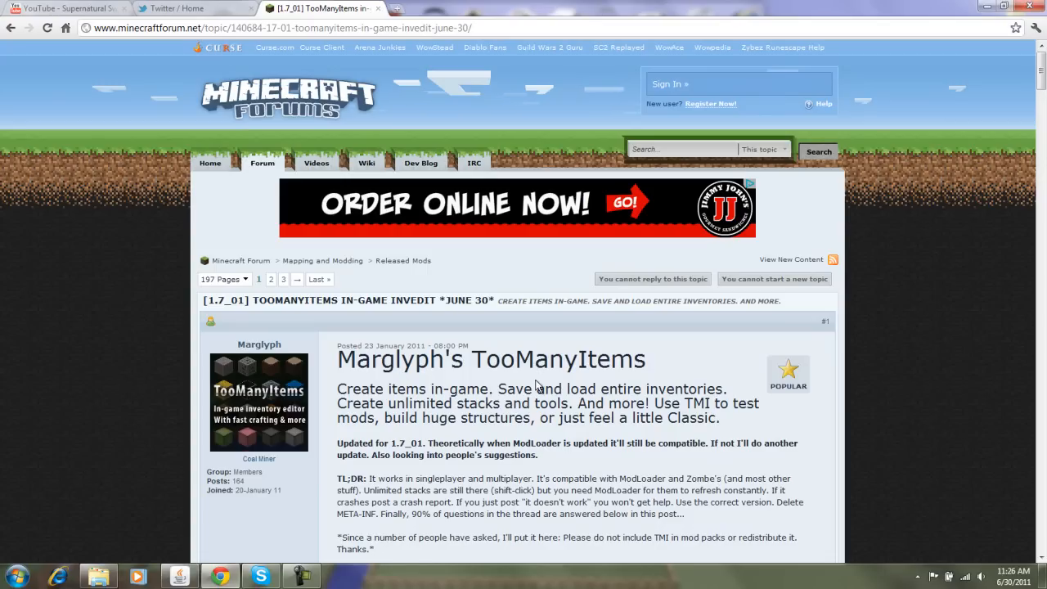
{"action": "mouse_move", "coordinate": [1030, 461]}
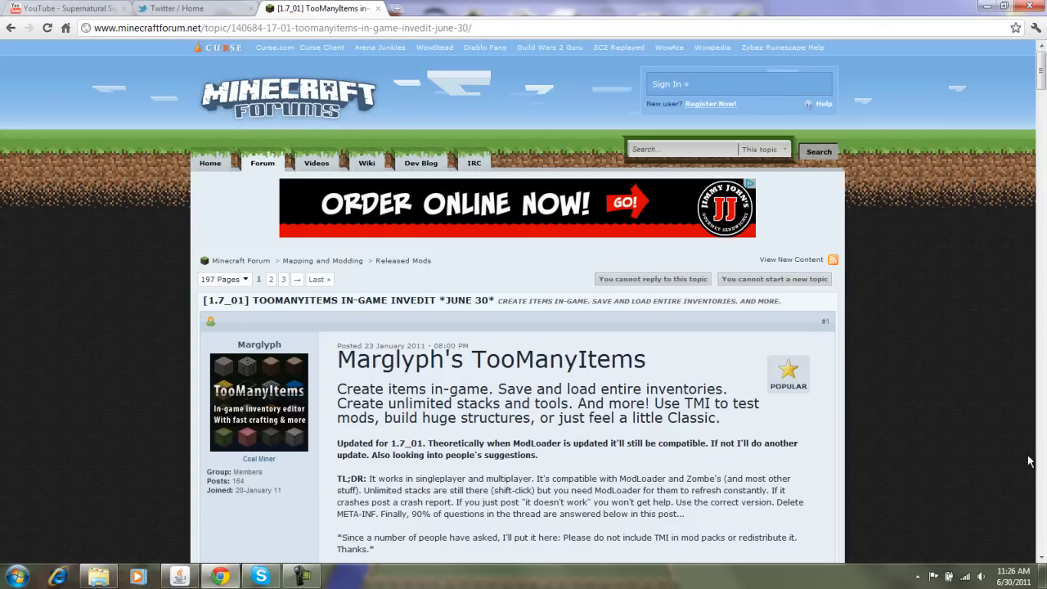
Step: Scroll the TooManyItems thread past Instructions to the Download and Installing sections
{"action": "scroll", "scroll_direction": "down", "scroll_amount": 3}
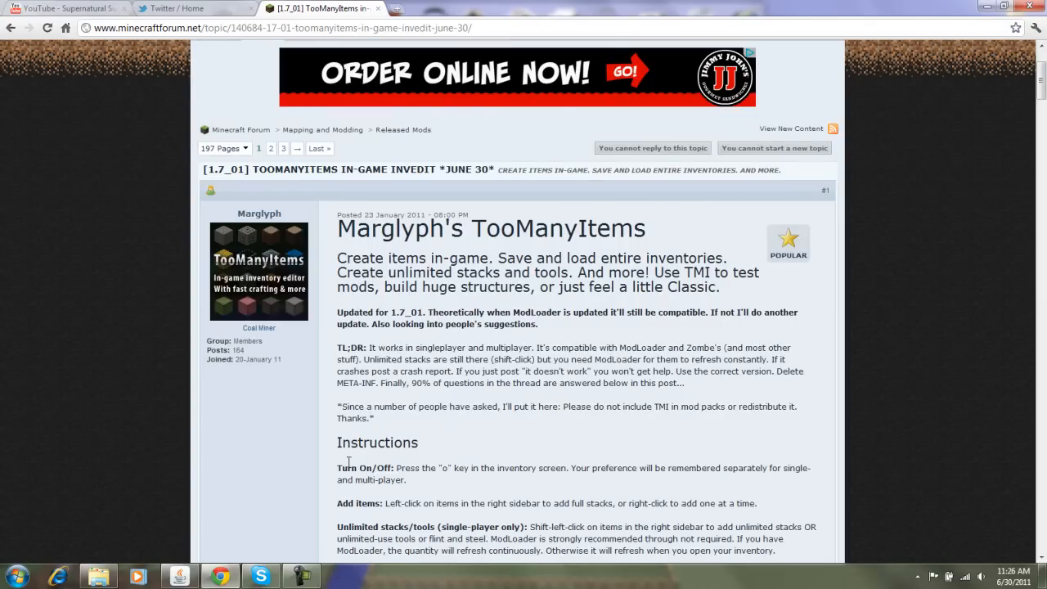
{"action": "mouse_move", "coordinate": [465, 485]}
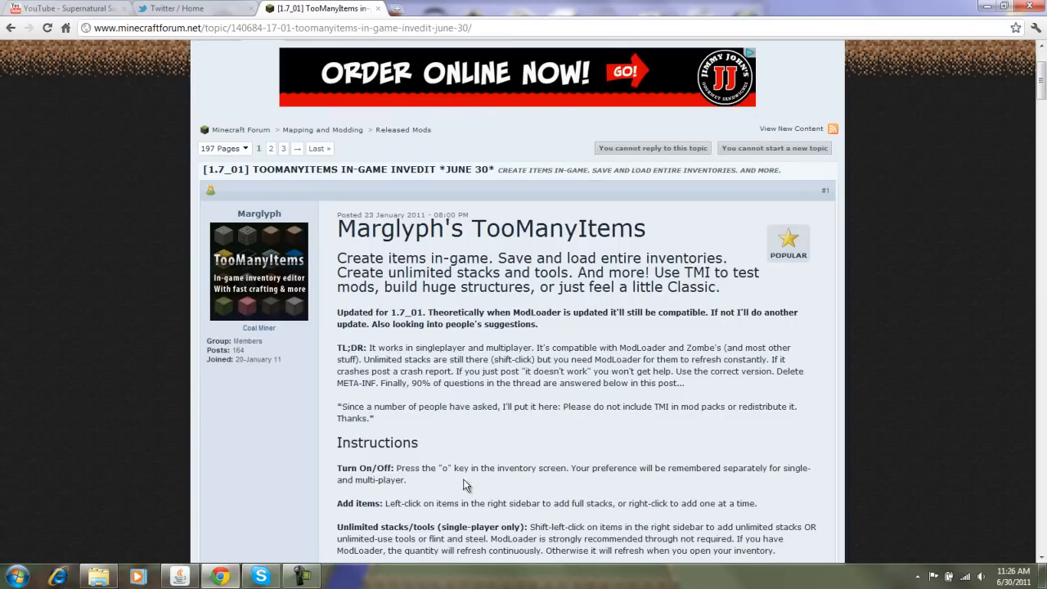
{"action": "scroll", "scroll_direction": "down", "scroll_amount": 3}
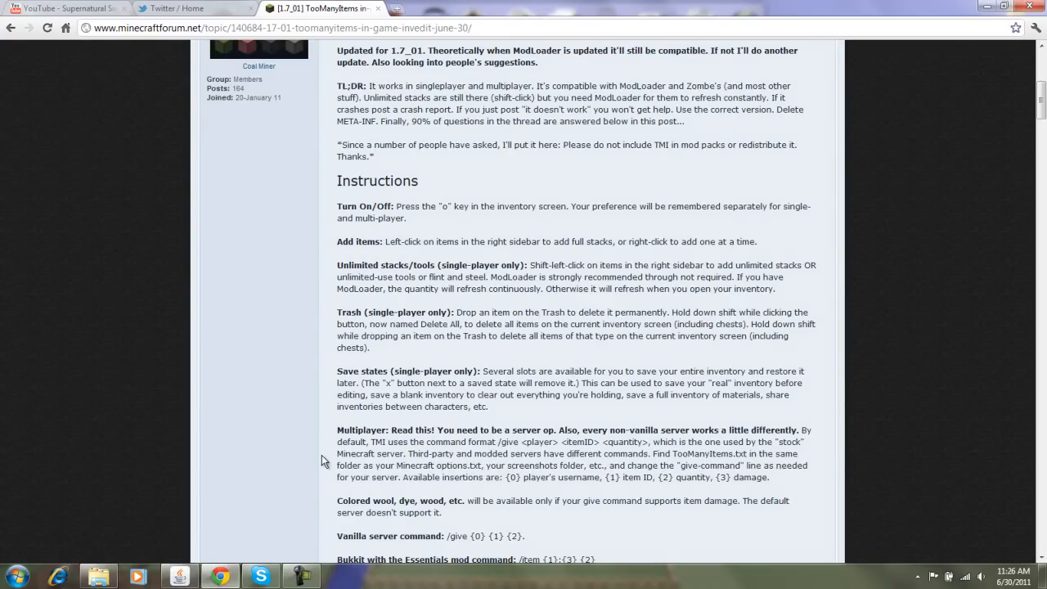
{"action": "scroll", "scroll_direction": "down", "scroll_amount": 3}
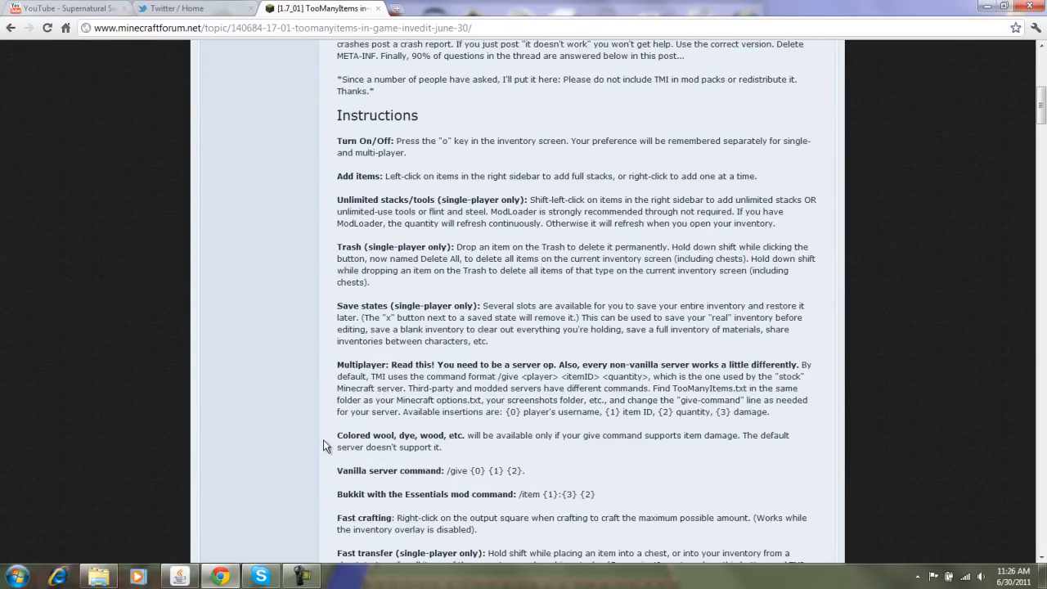
{"action": "scroll", "scroll_direction": "down", "scroll_amount": 3}
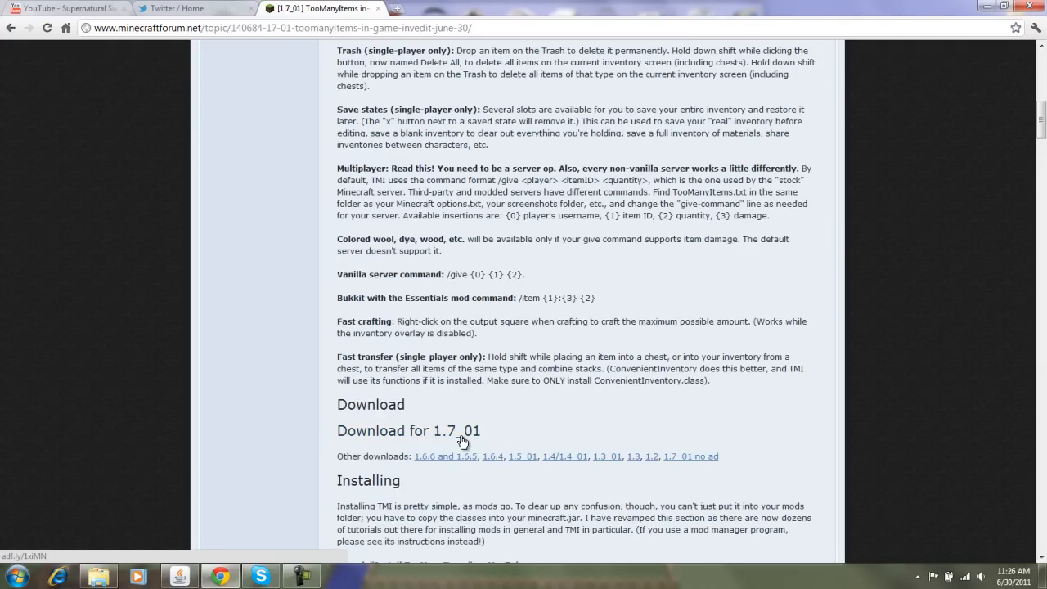
{"action": "scroll", "scroll_direction": "down", "scroll_amount": 3}
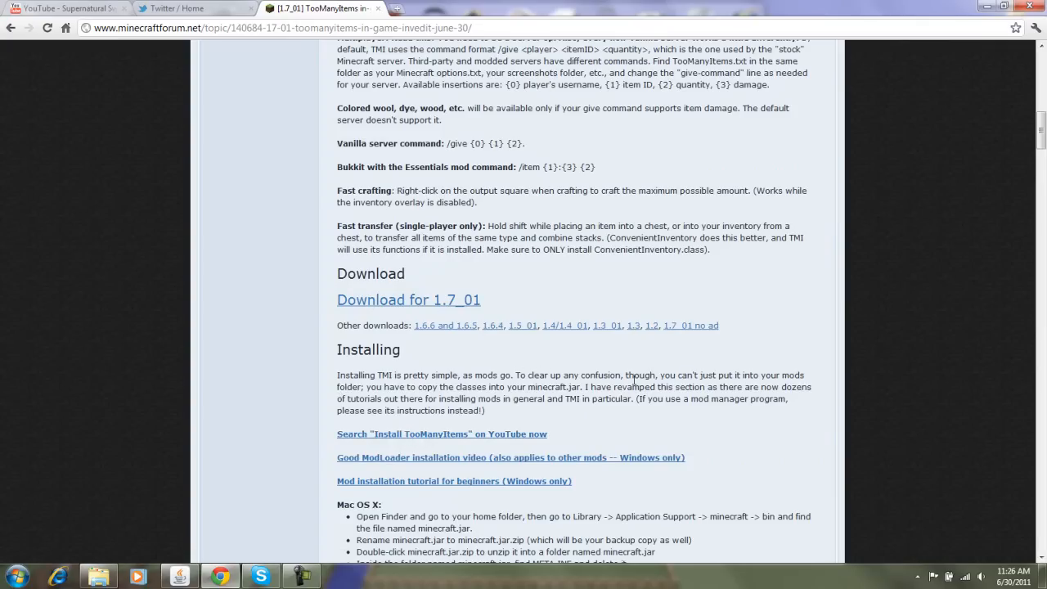
{"action": "mouse_move", "coordinate": [560, 401]}
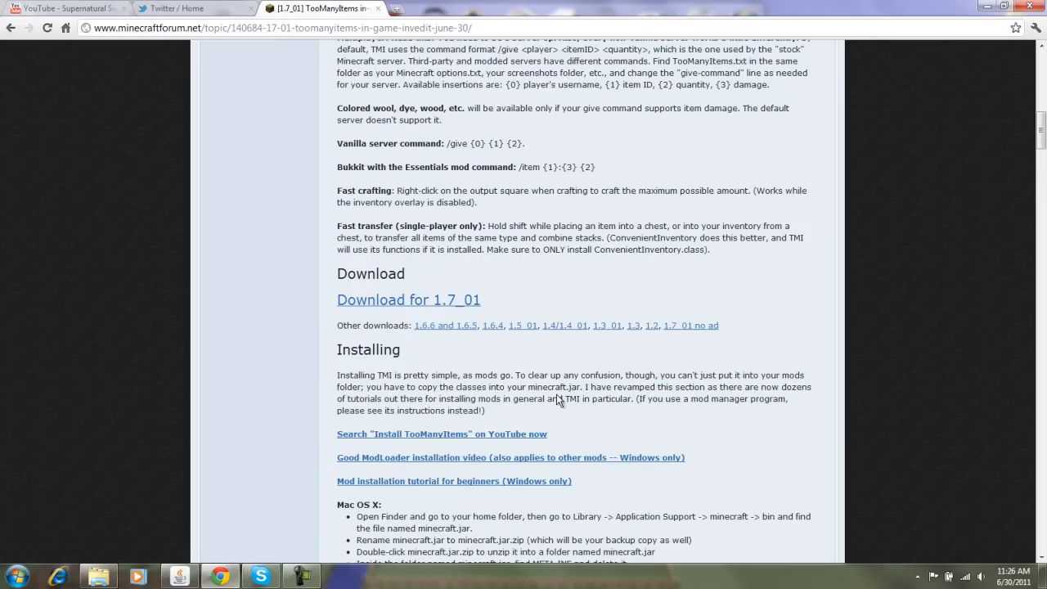
{"action": "mouse_move", "coordinate": [597, 420]}
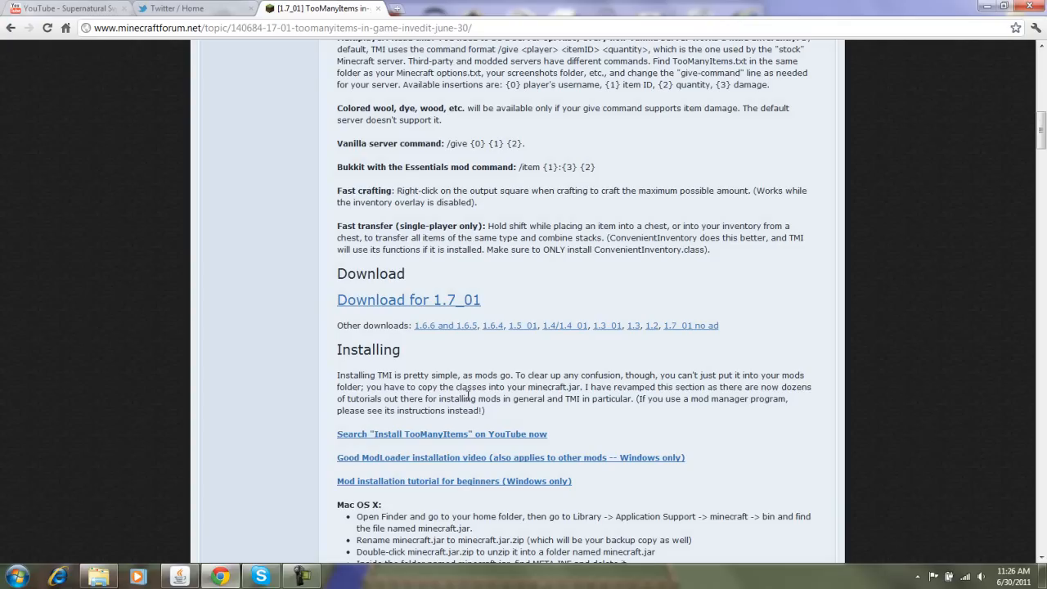
{"action": "mouse_move", "coordinate": [526, 423]}
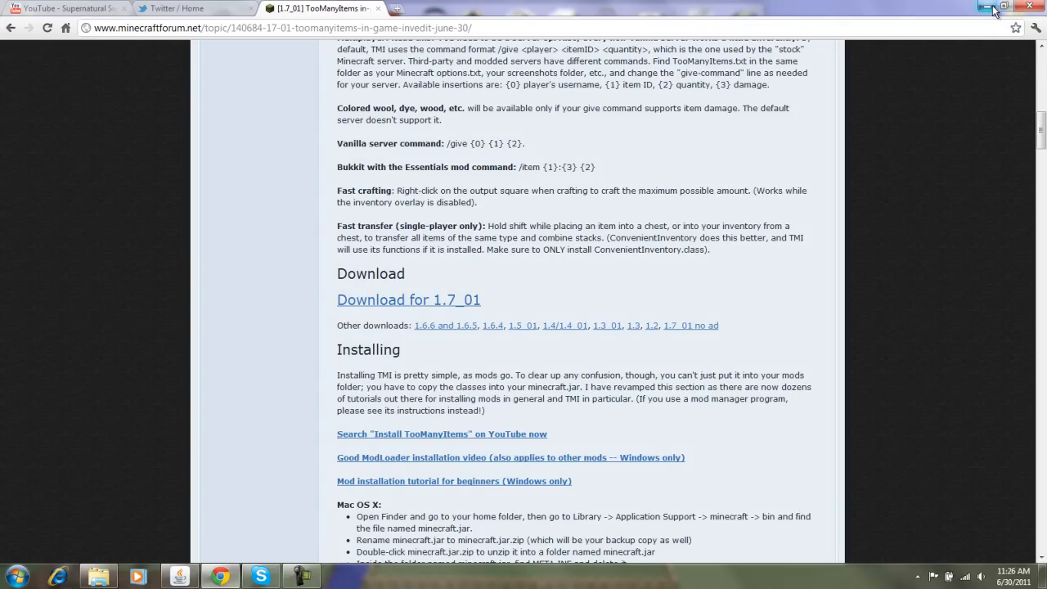
Step: Hide the browser and search the Start menu for %appdata% to open Roaming
{"action": "left_click", "coordinate": [984, 7]}
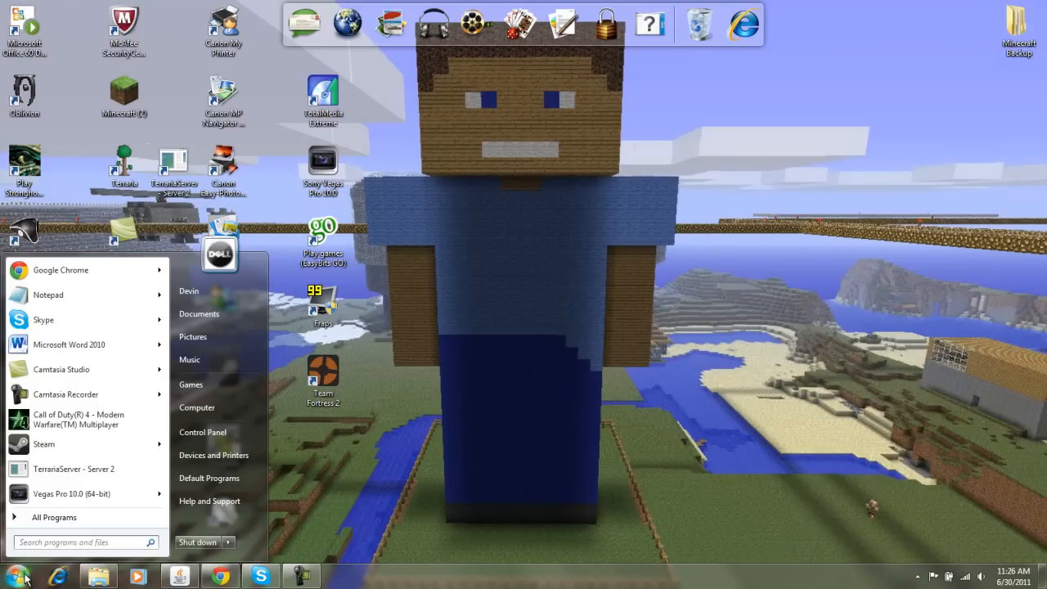
{"action": "mouse_move", "coordinate": [758, 512]}
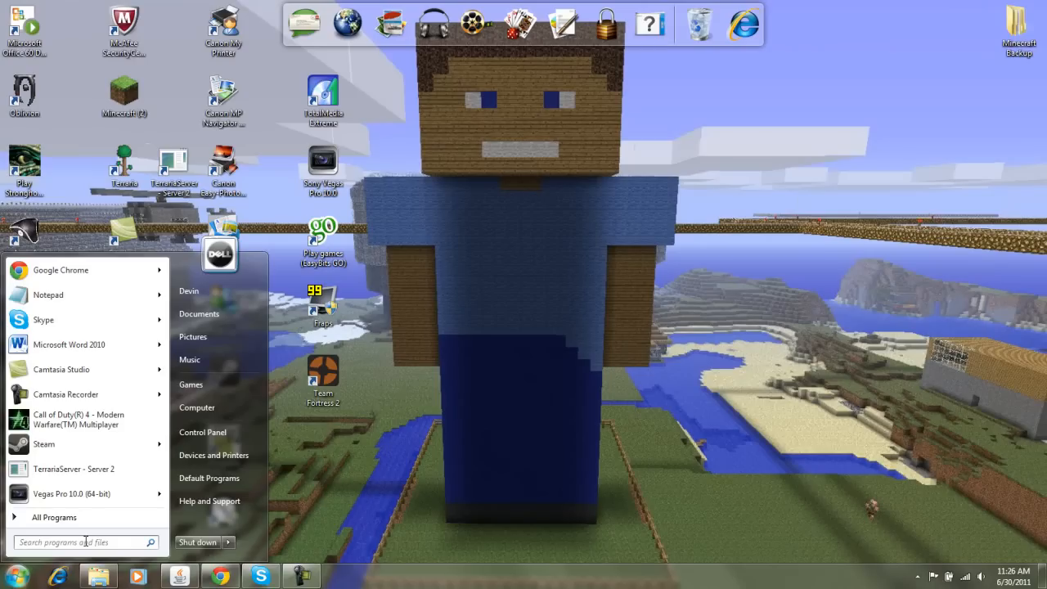
{"action": "type", "text": "%"}
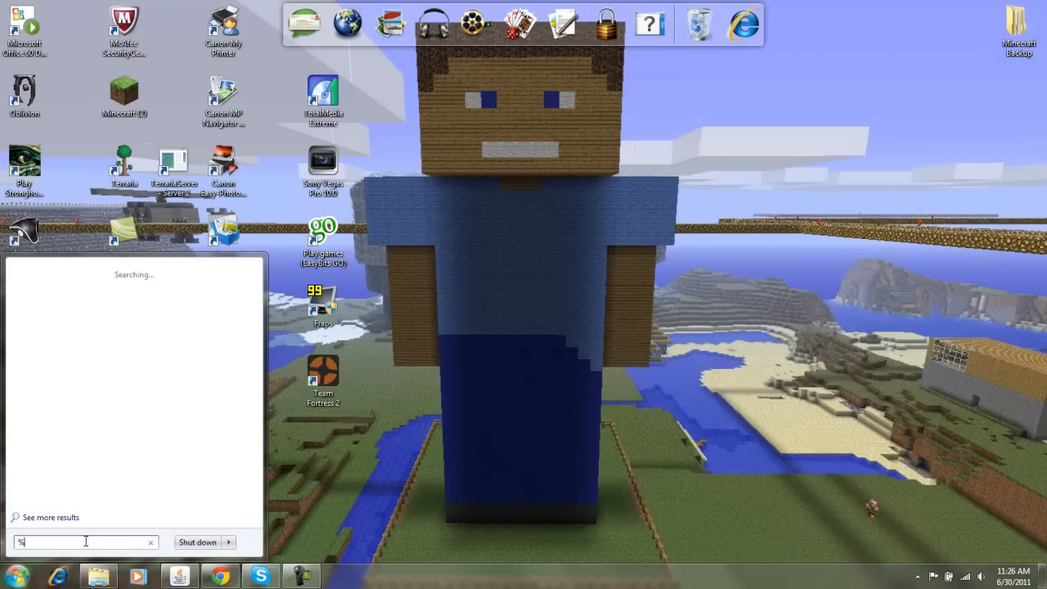
{"action": "type", "text": "app"}
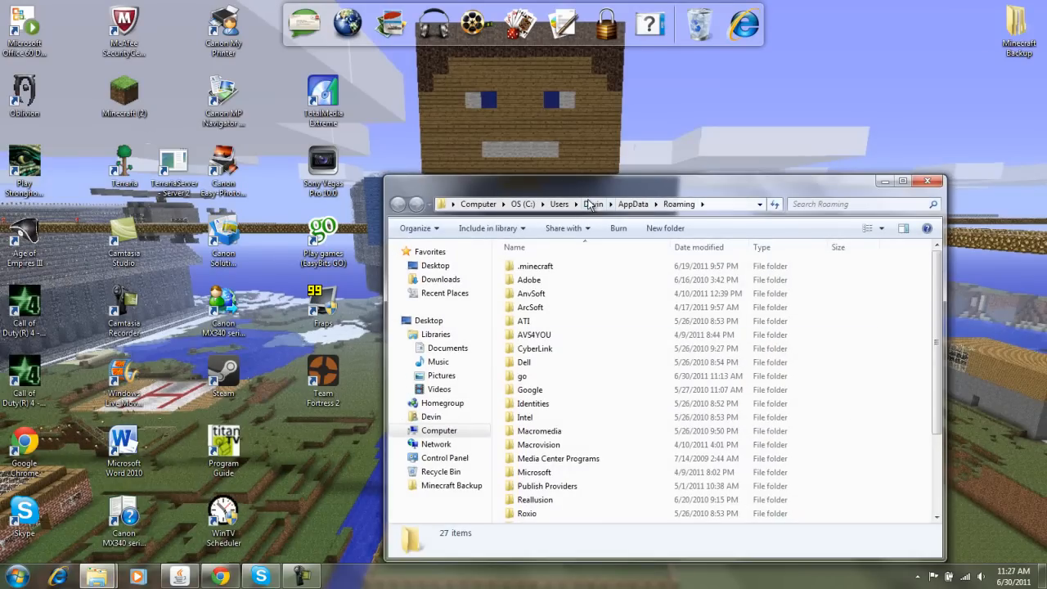
Step: Browse into .minecraft\bin and bring up options for the minecraft JAR file
{"action": "left_click_drag", "start_coordinate": [662, 180], "coordinate": [605, 92]}
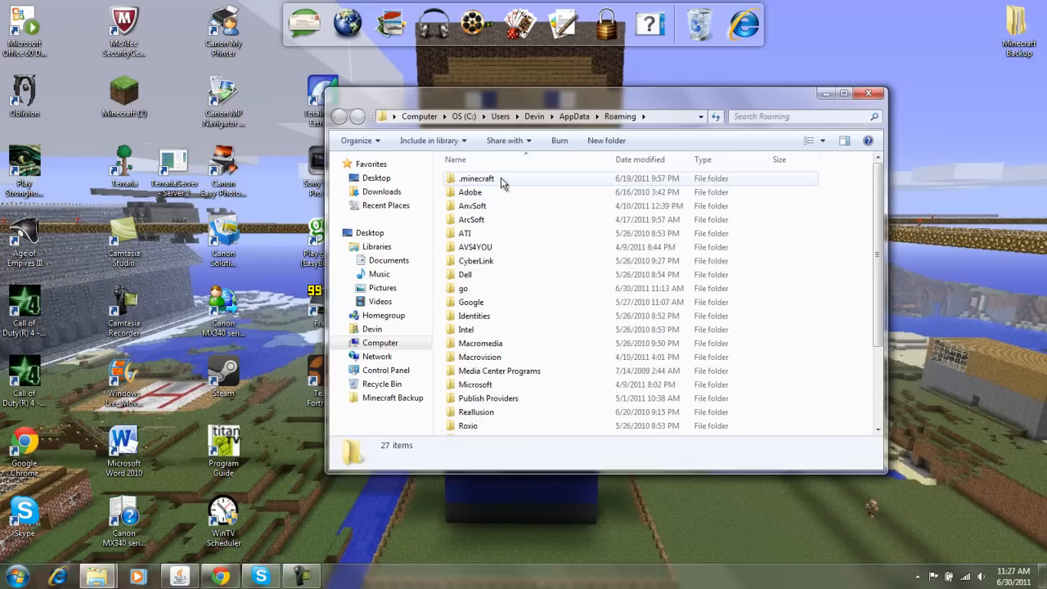
{"action": "double_click", "coordinate": [476, 178]}
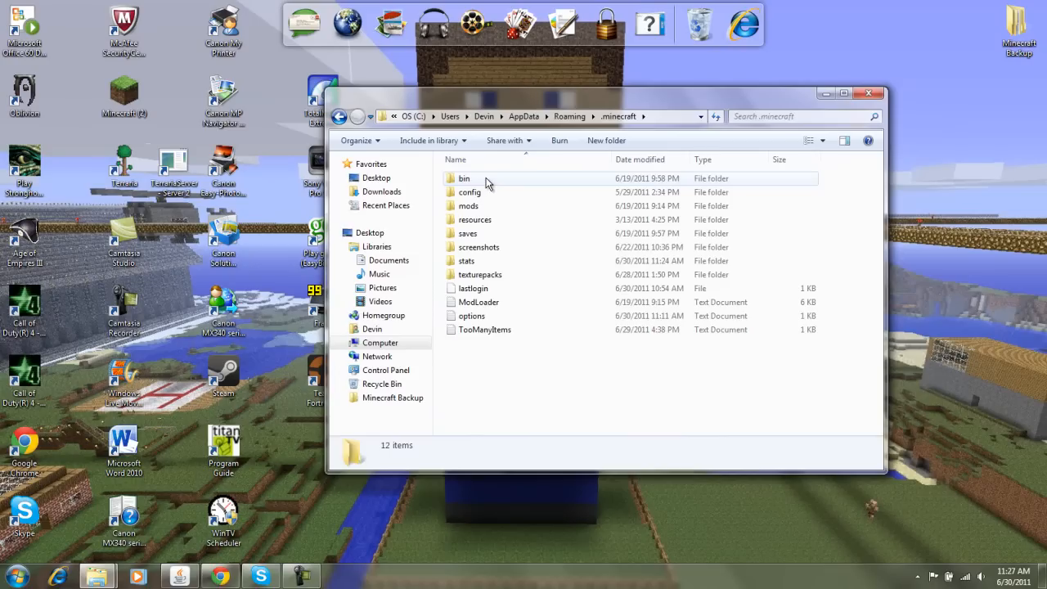
{"action": "double_click", "coordinate": [464, 178]}
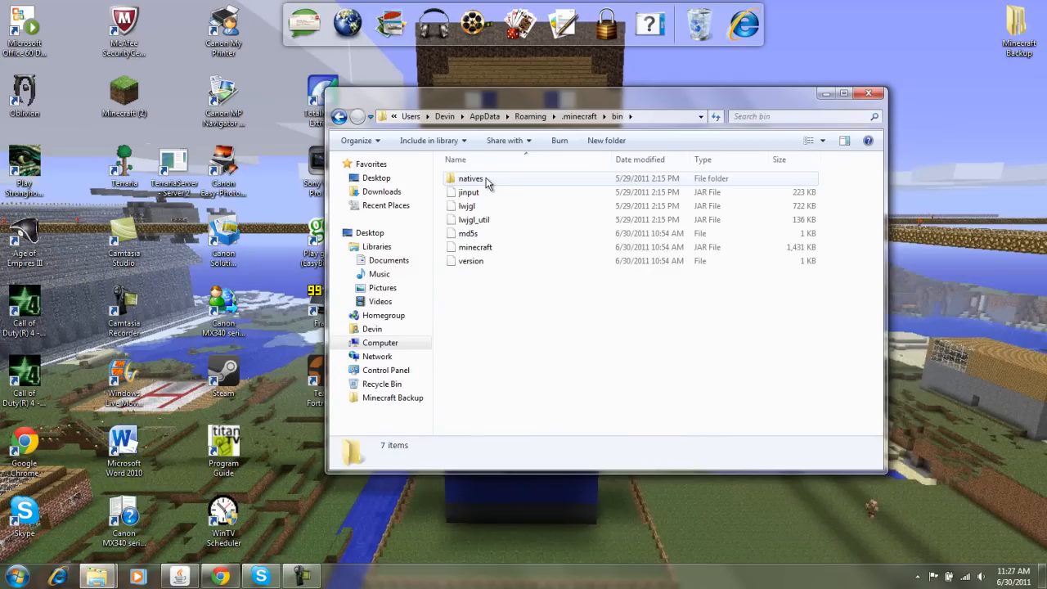
{"action": "mouse_move", "coordinate": [487, 247]}
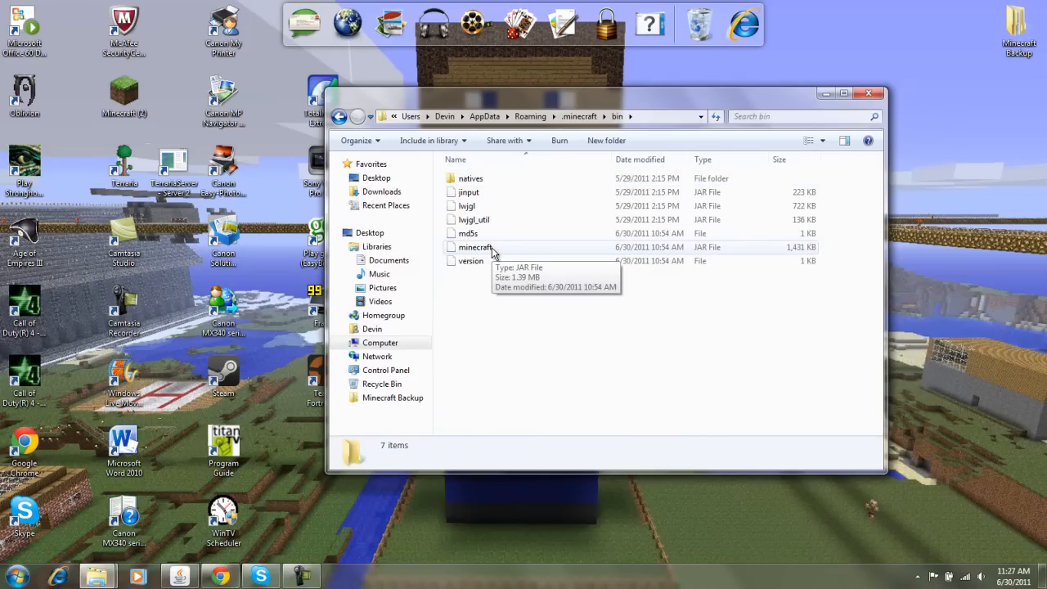
{"action": "right_click", "coordinate": [476, 247]}
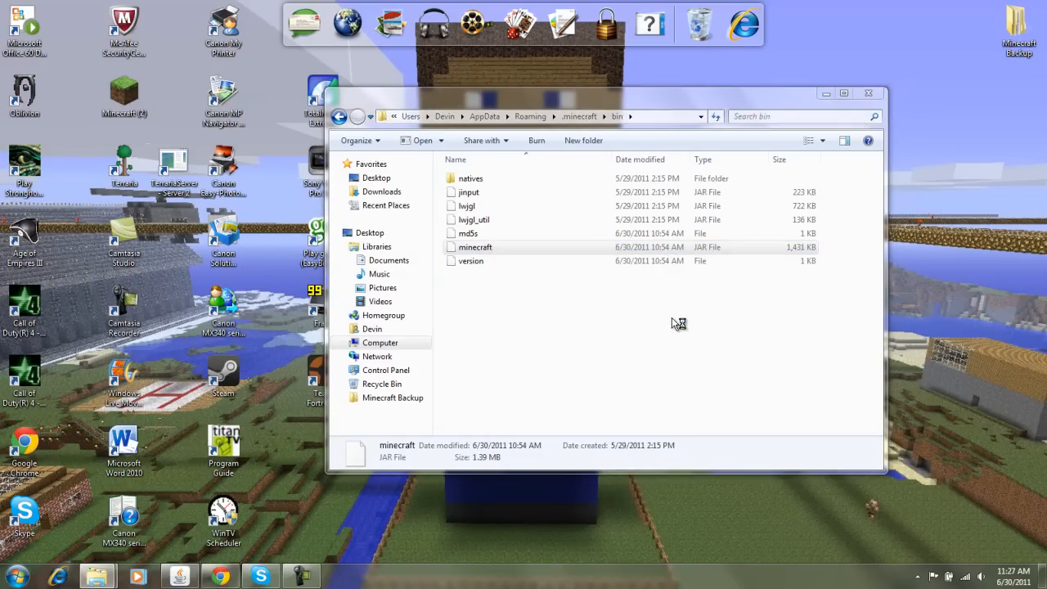
Step: Open minecraft.jar and the TooManyItems2011_06_30 zip in WinRAR and select all 16 zip files
{"action": "double_click", "coordinate": [475, 248]}
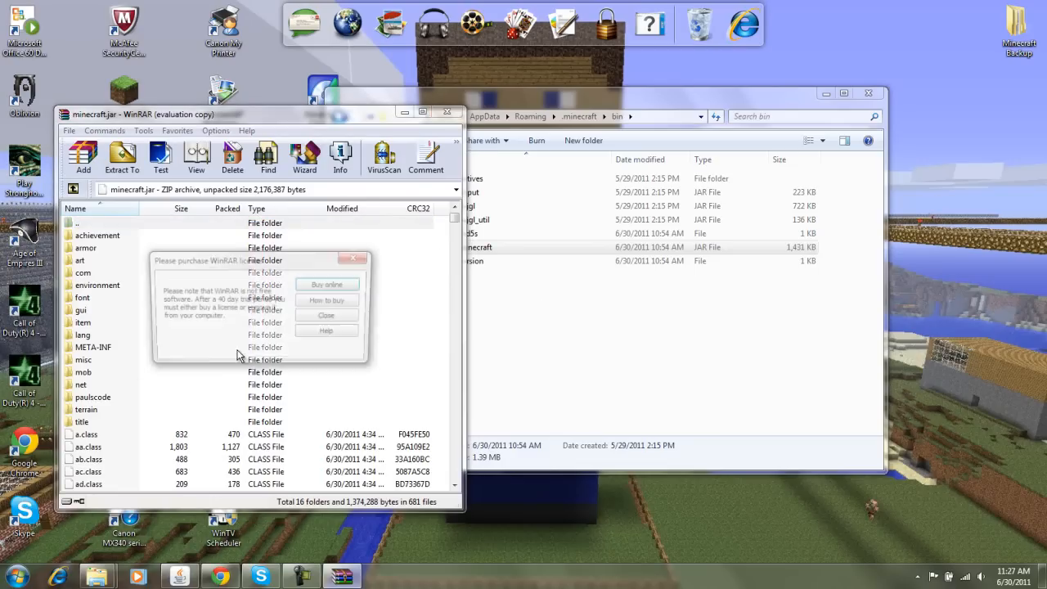
{"action": "left_click", "coordinate": [326, 314]}
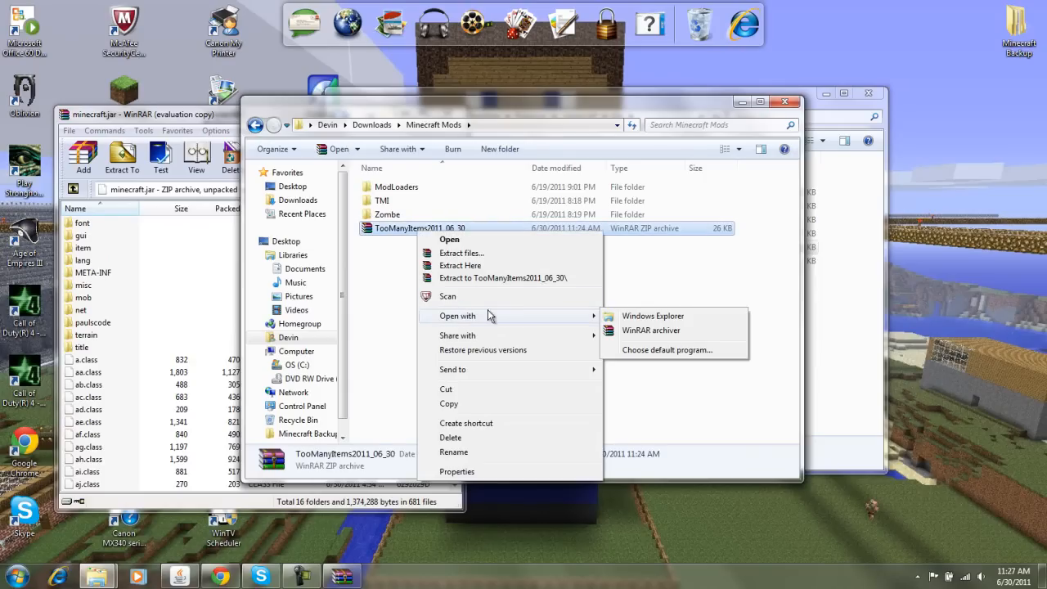
{"action": "left_click", "coordinate": [651, 329]}
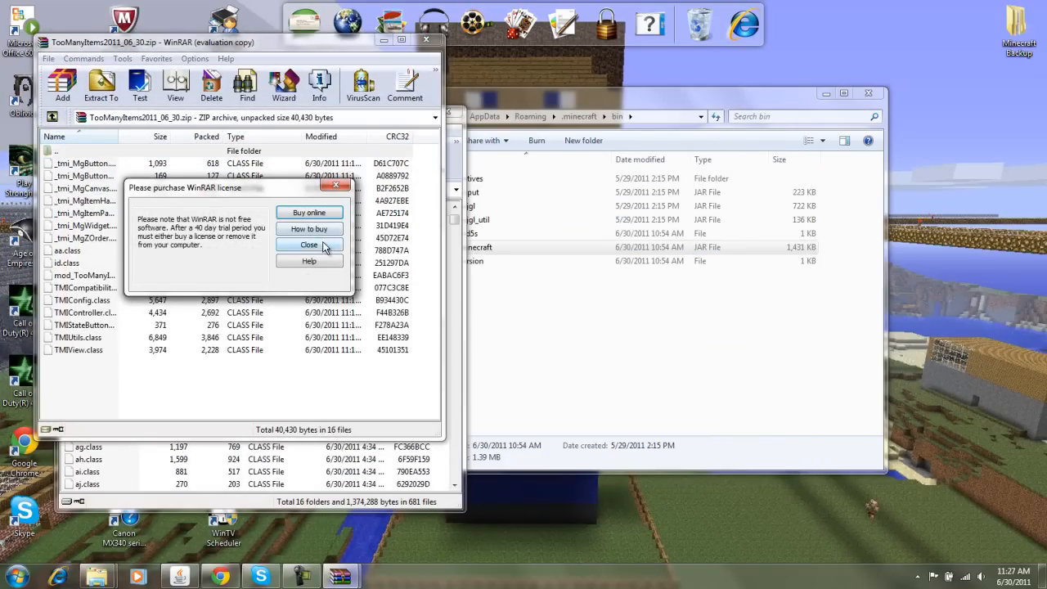
{"action": "left_click", "coordinate": [308, 244]}
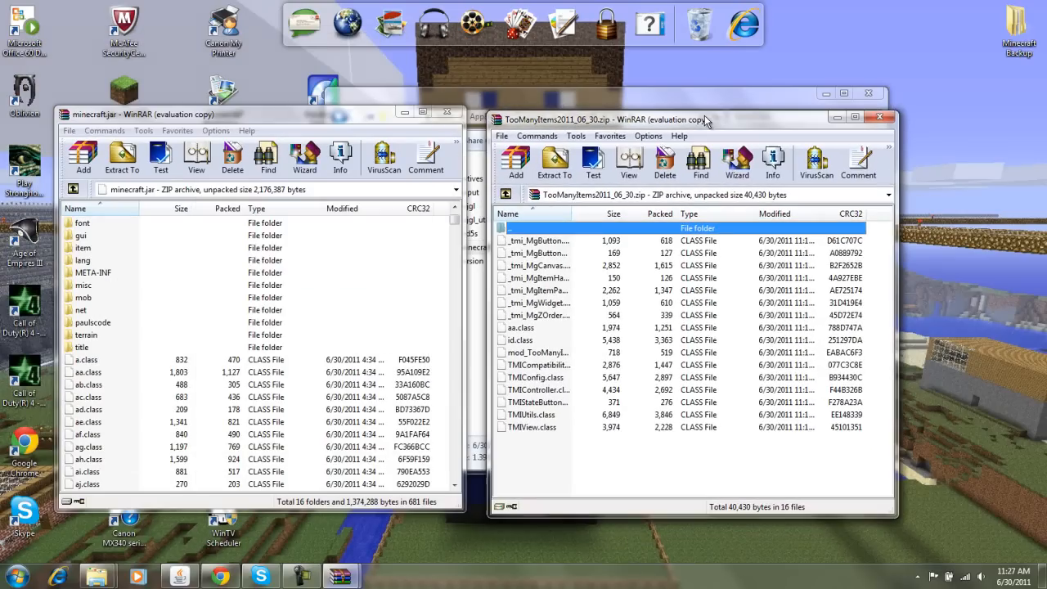
{"action": "mouse_move", "coordinate": [454, 415]}
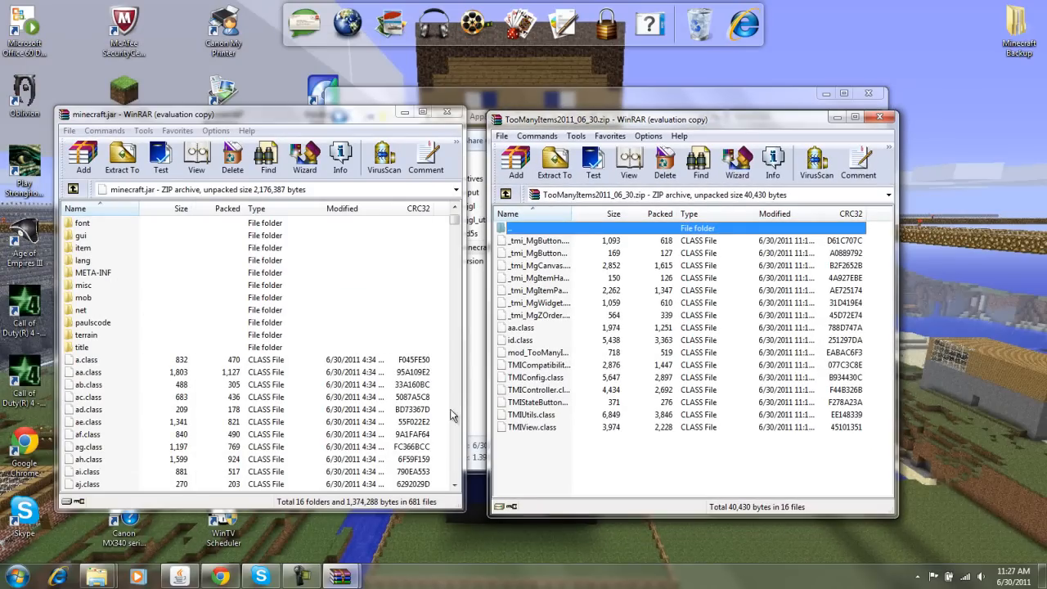
{"action": "key", "text": "ctrl+a"}
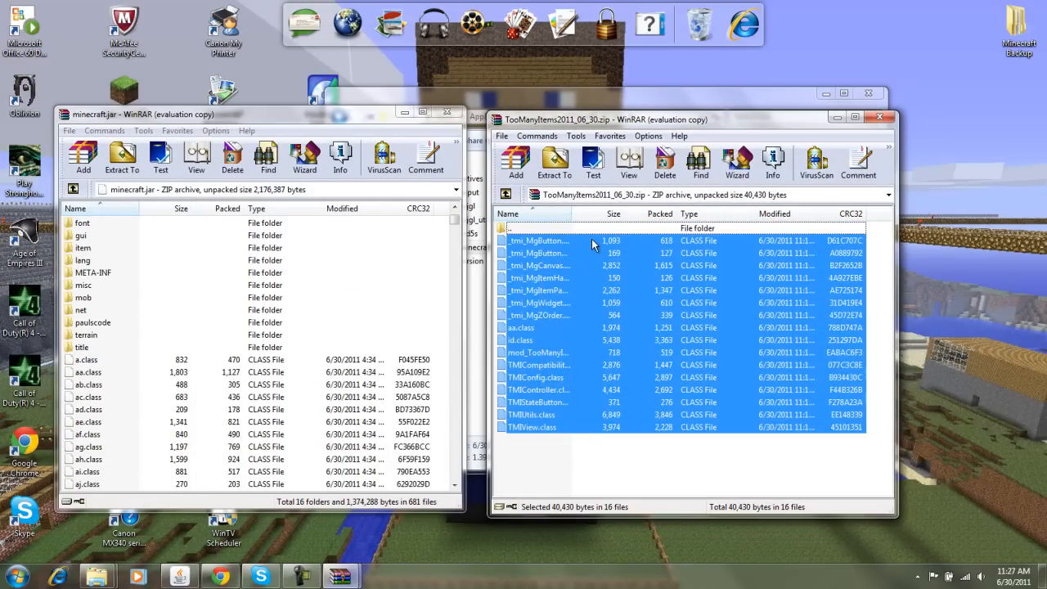
{"action": "mouse_move", "coordinate": [515, 231]}
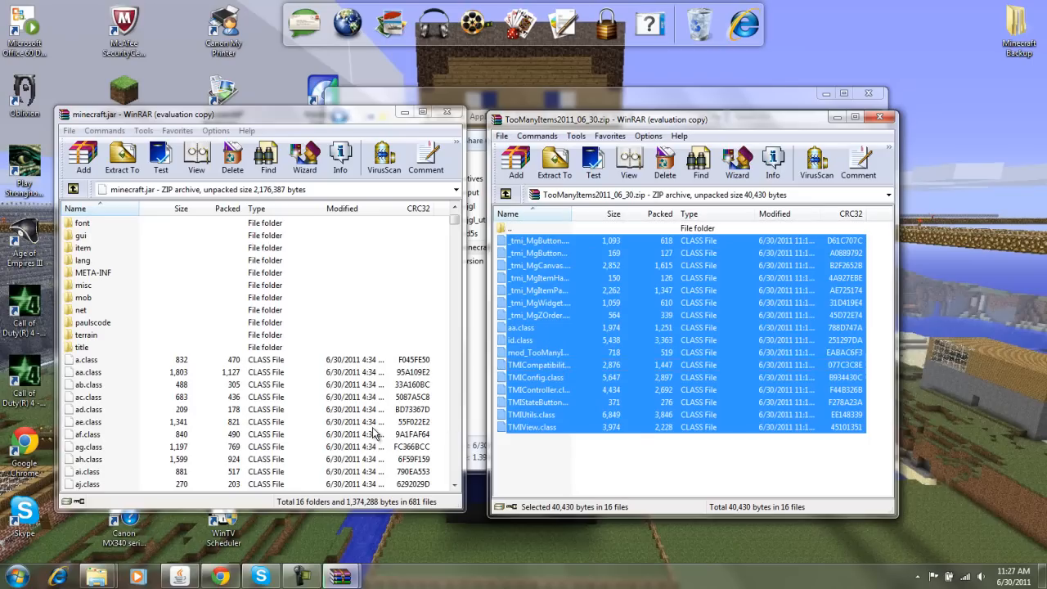
Step: Add the 16 TooManyItems class files into minecraft.jar, confirming with OK
{"action": "left_click", "coordinate": [83, 155]}
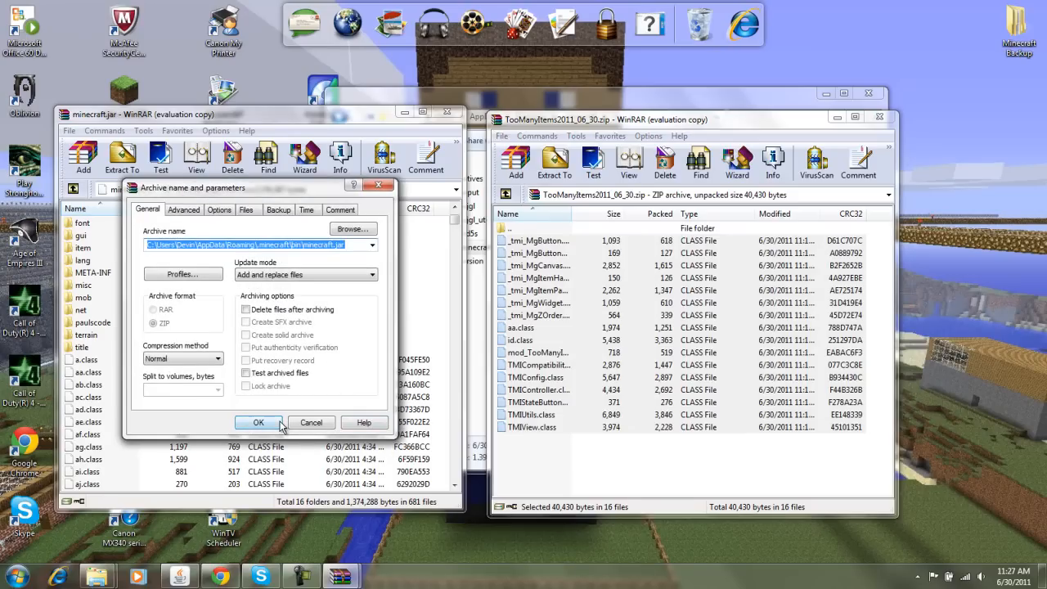
{"action": "left_click", "coordinate": [258, 422]}
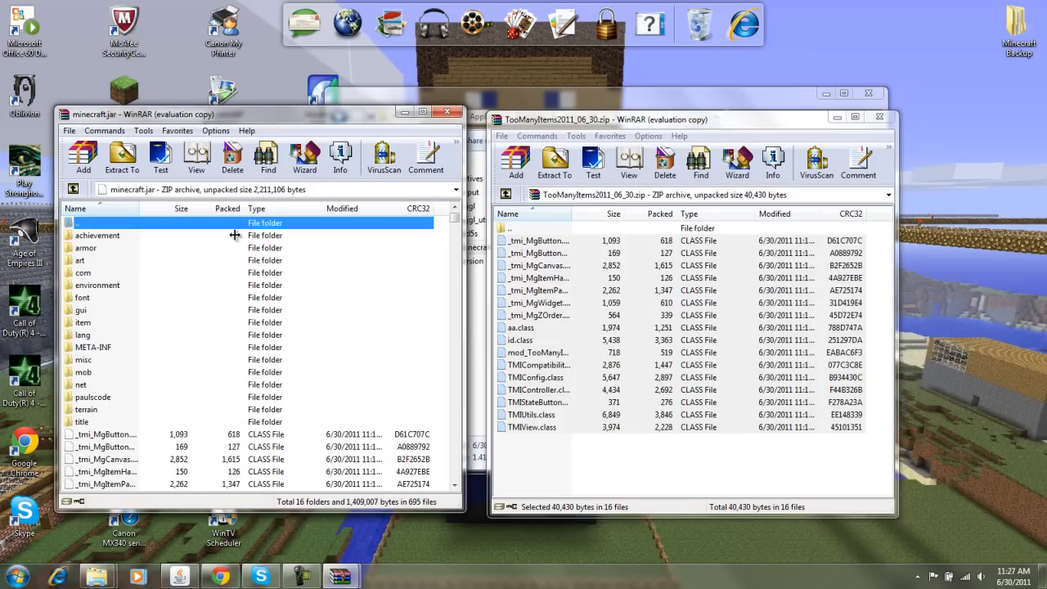
{"action": "mouse_move", "coordinate": [127, 321]}
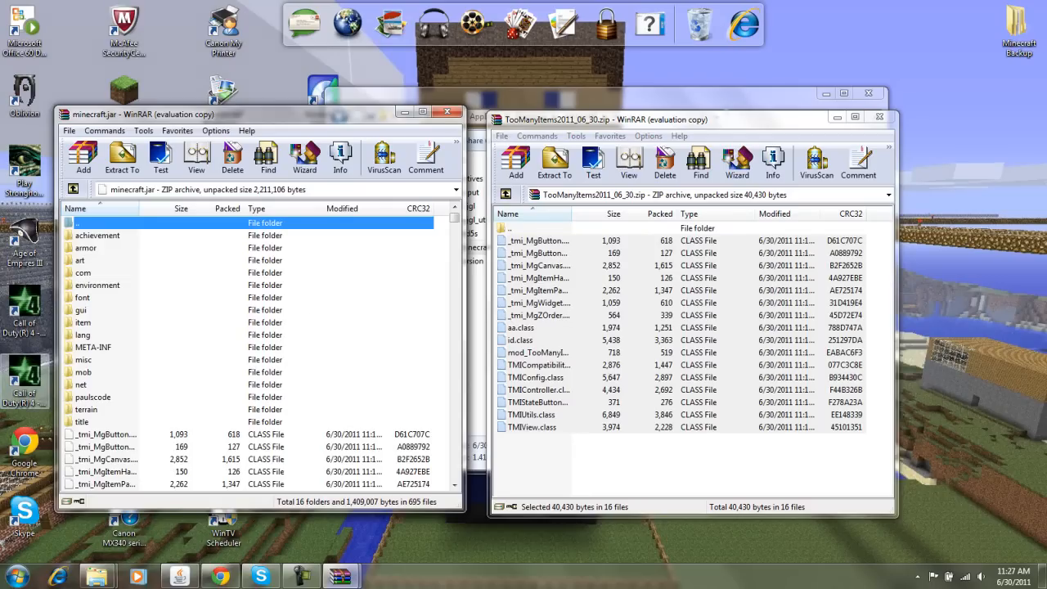
{"action": "mouse_move", "coordinate": [139, 274]}
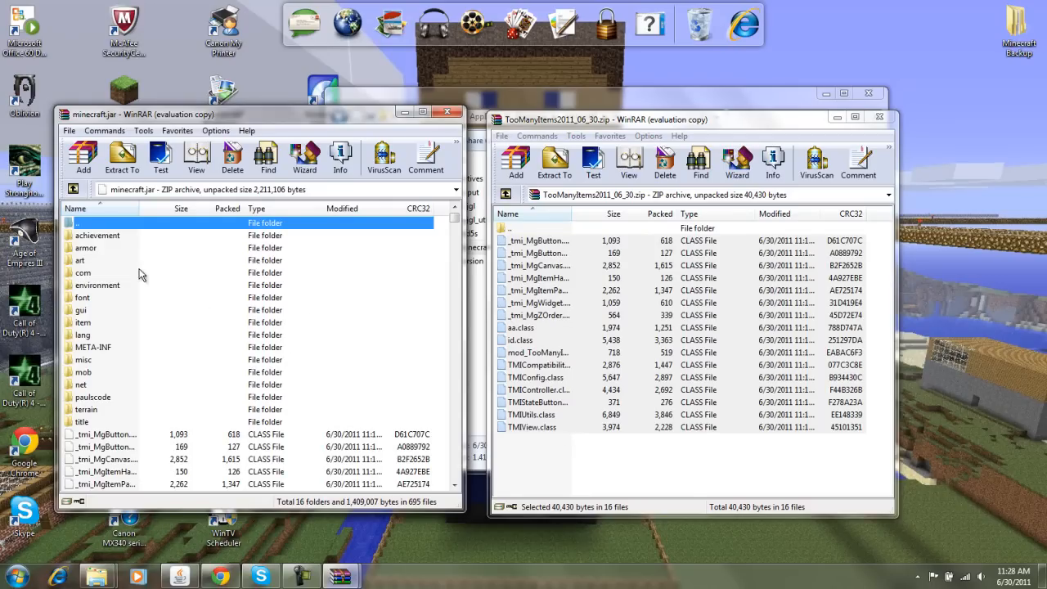
{"action": "mouse_move", "coordinate": [150, 321]}
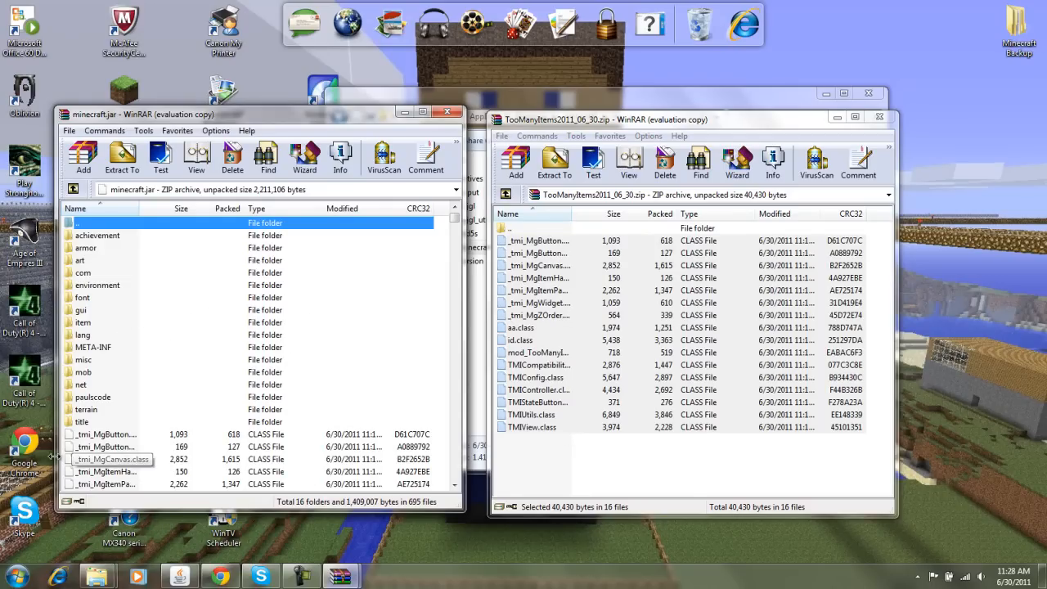
{"action": "mouse_move", "coordinate": [73, 460]}
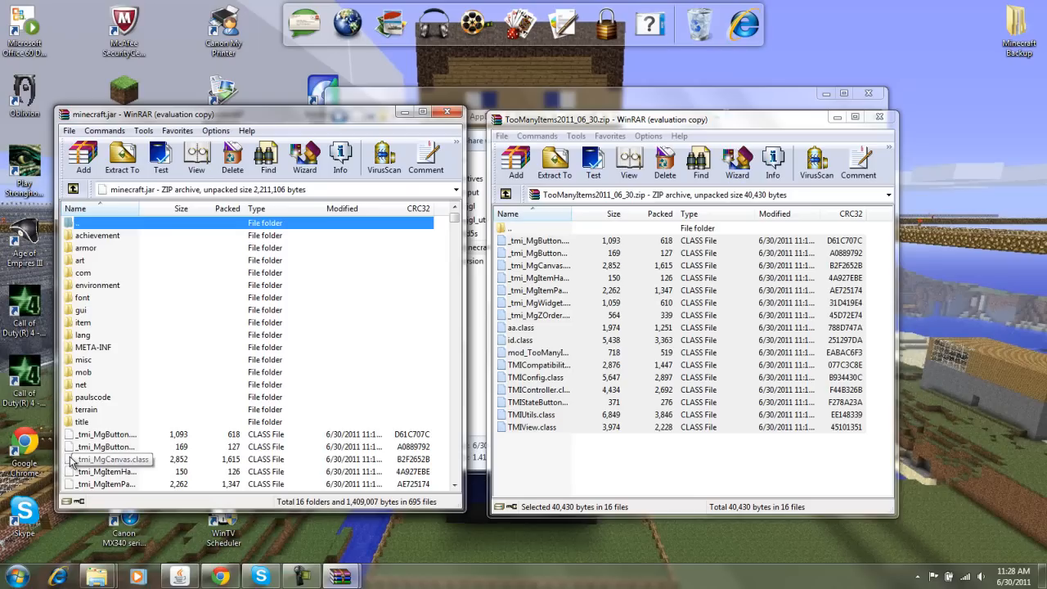
{"action": "mouse_move", "coordinate": [119, 441]}
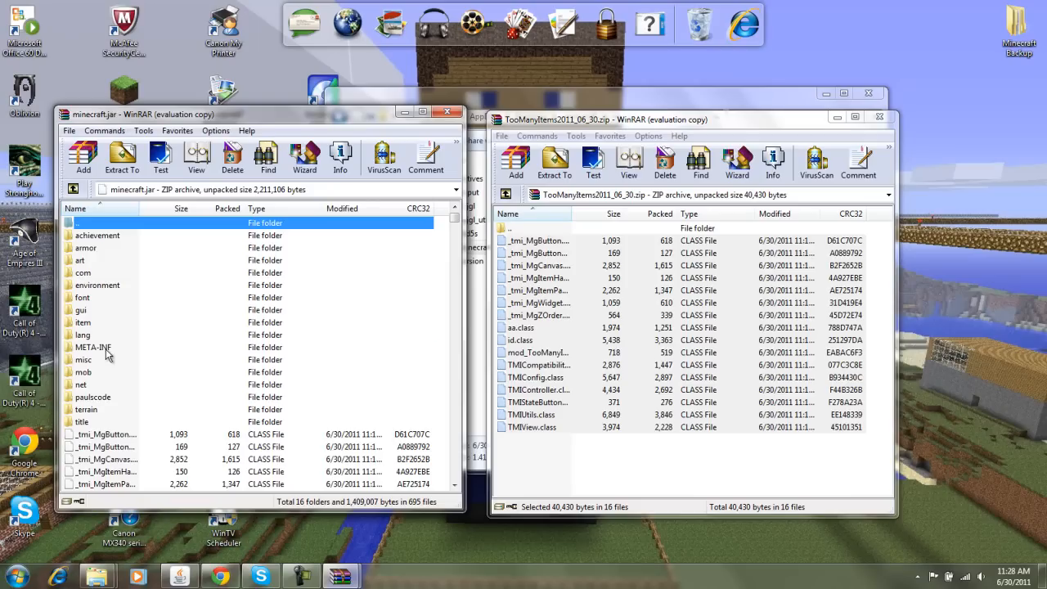
Step: Delete the META-INF folder from minecraft.jar
{"action": "right_click", "coordinate": [93, 346]}
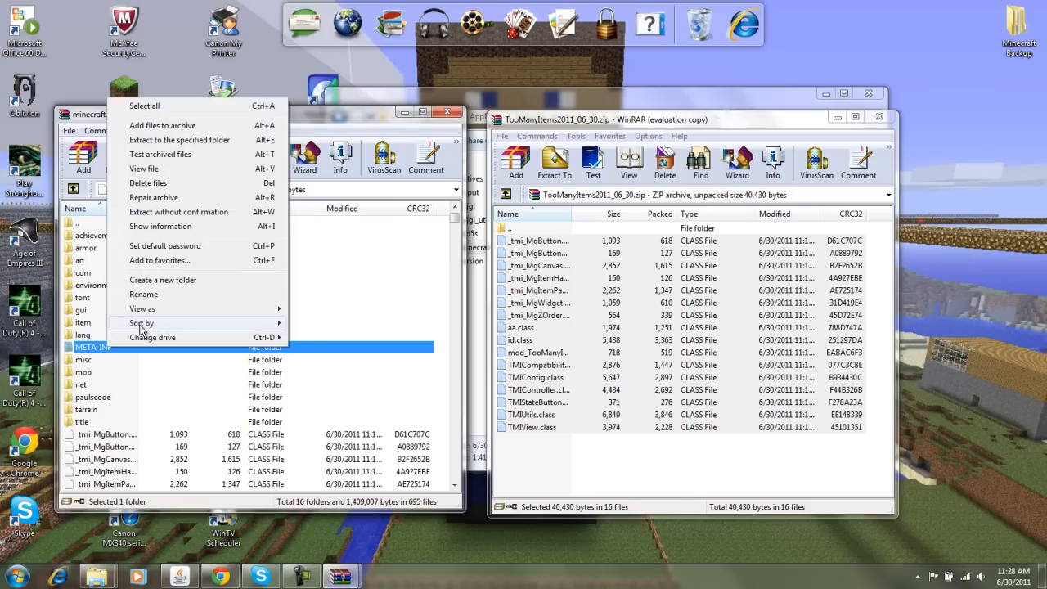
{"action": "mouse_move", "coordinate": [148, 182]}
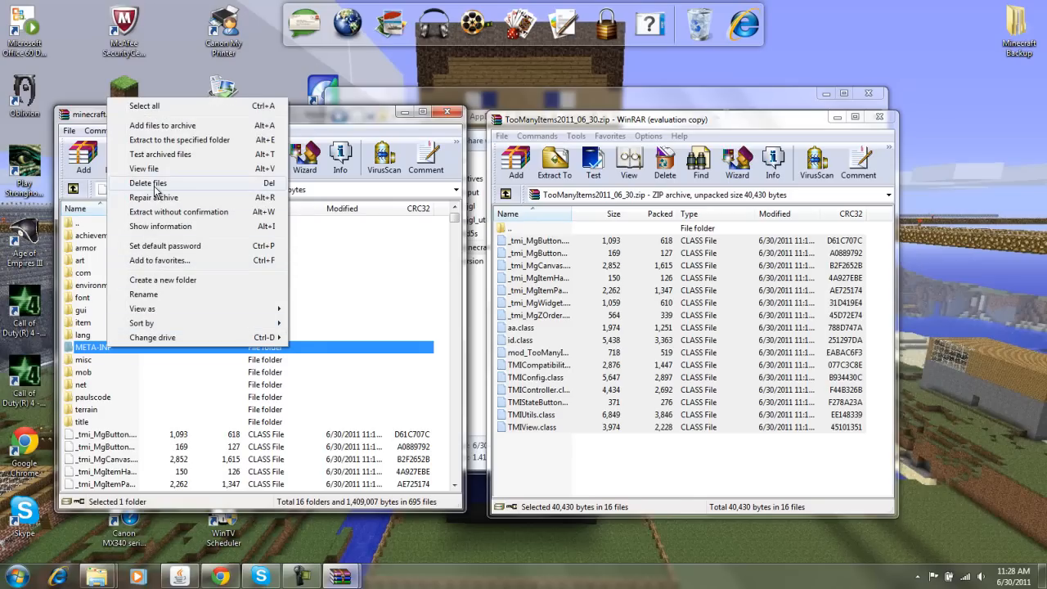
{"action": "left_click", "coordinate": [148, 182]}
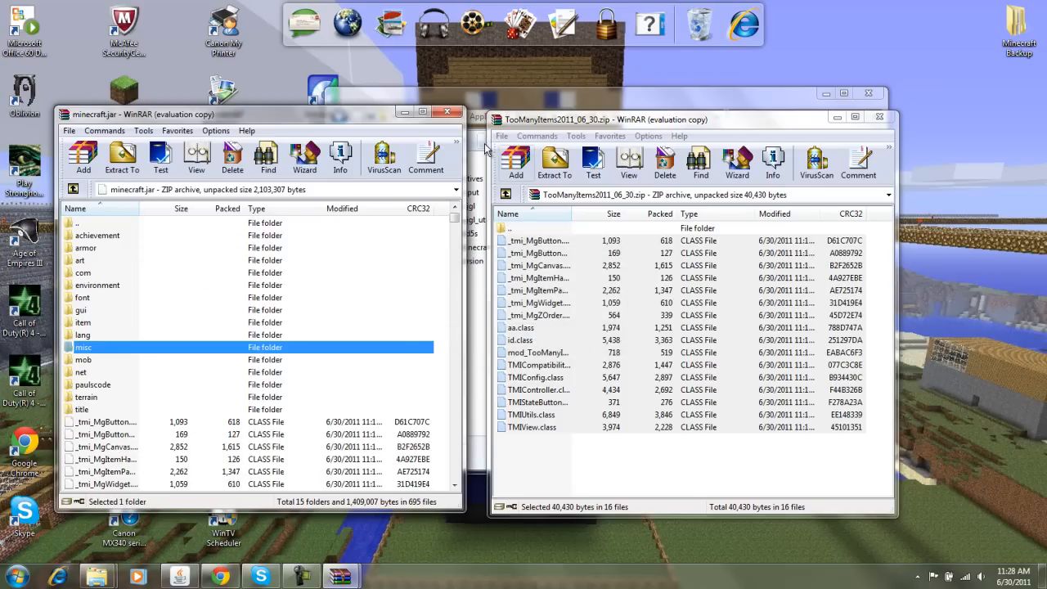
{"action": "mouse_move", "coordinate": [87, 199]}
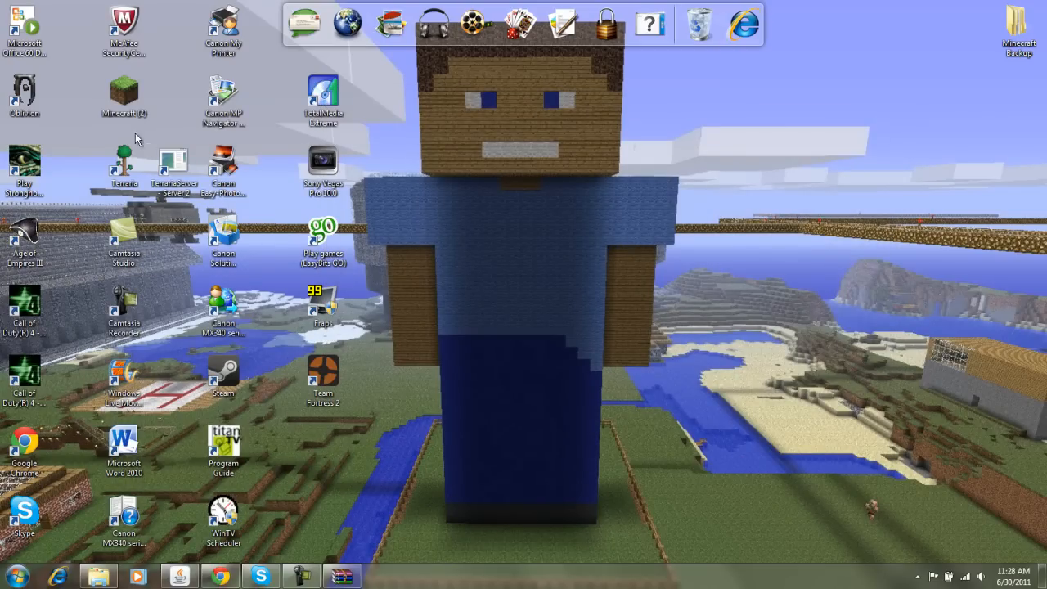
Step: Launch Minecraft from the desktop, allow the security warning, and log in with the saved account
{"action": "double_click", "coordinate": [123, 96]}
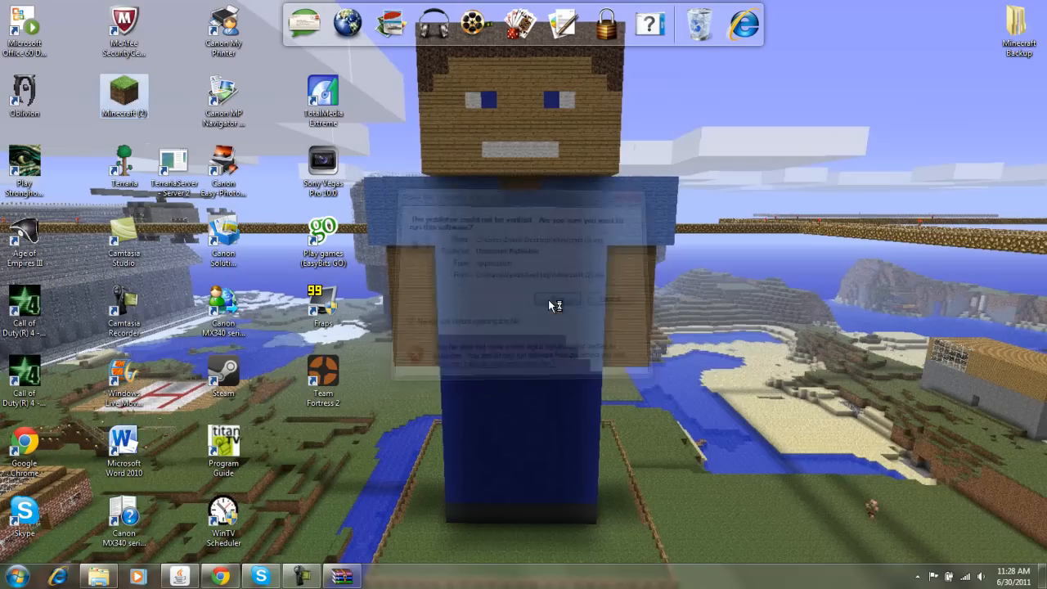
{"action": "left_click", "coordinate": [556, 299]}
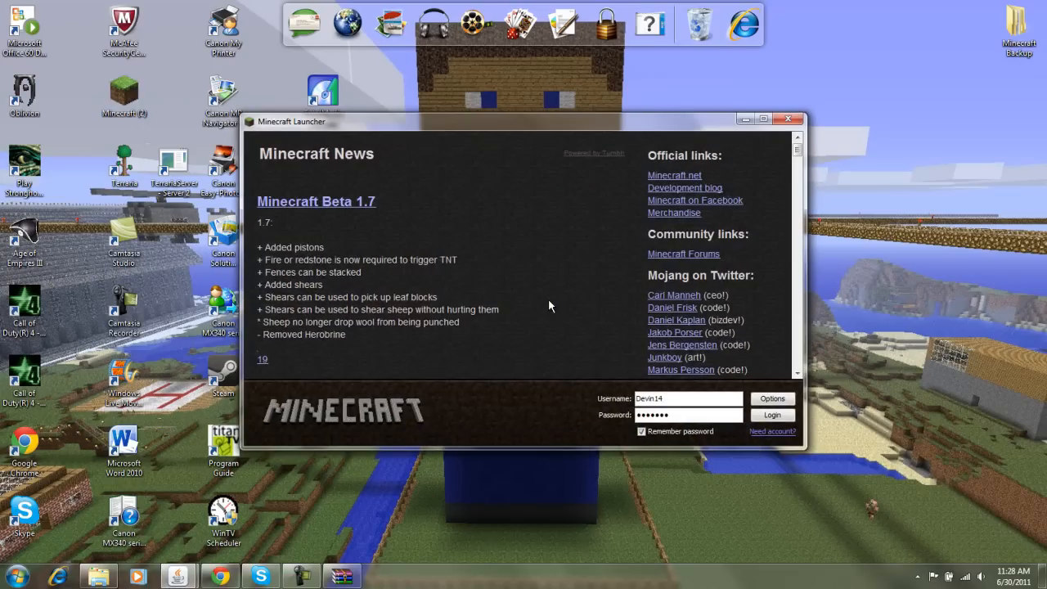
{"action": "mouse_move", "coordinate": [580, 217]}
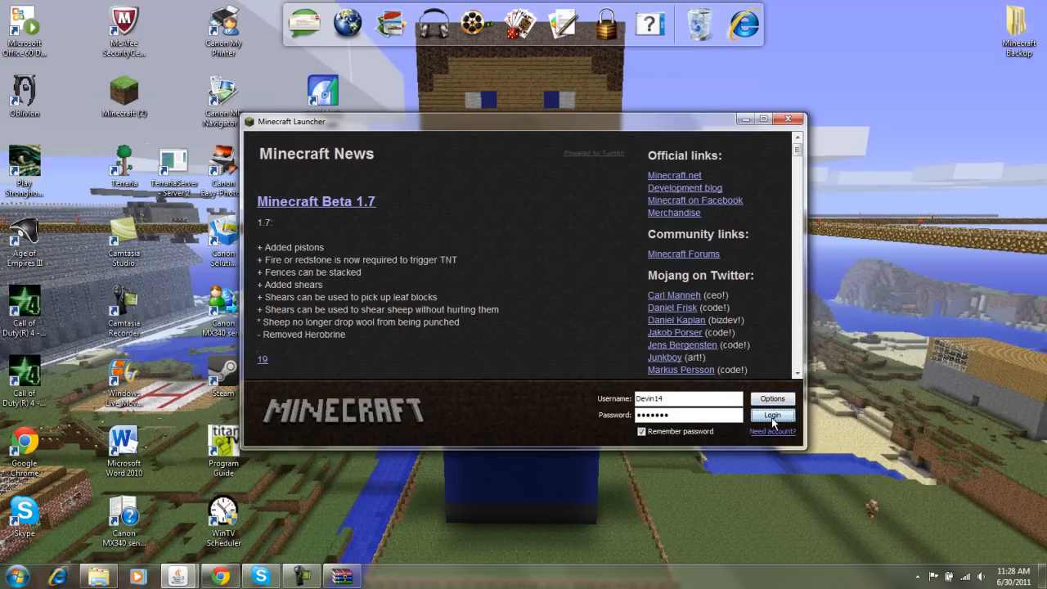
{"action": "left_click", "coordinate": [771, 415]}
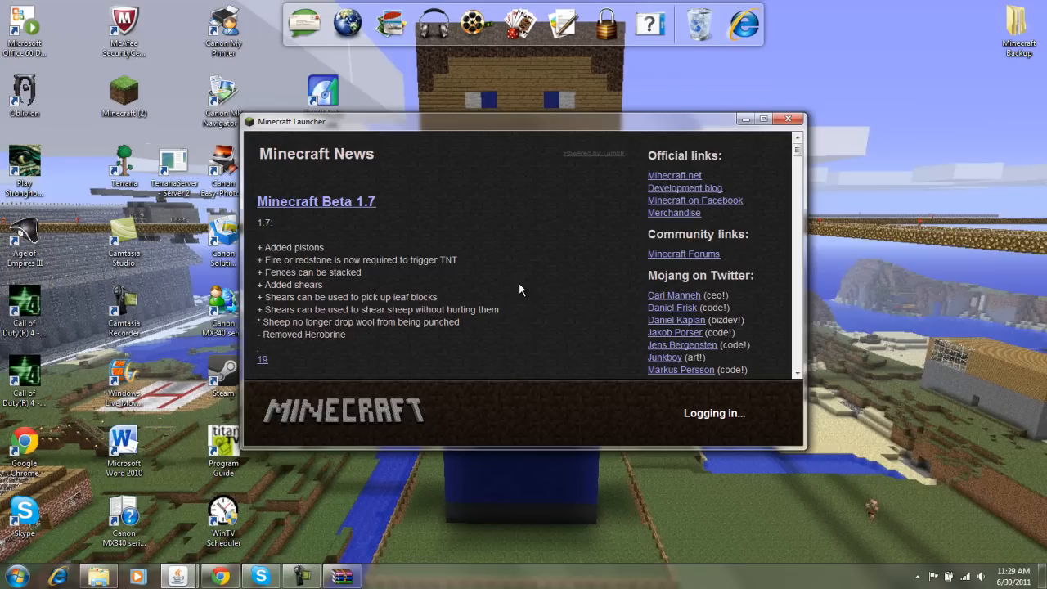
{"action": "mouse_move", "coordinate": [521, 440]}
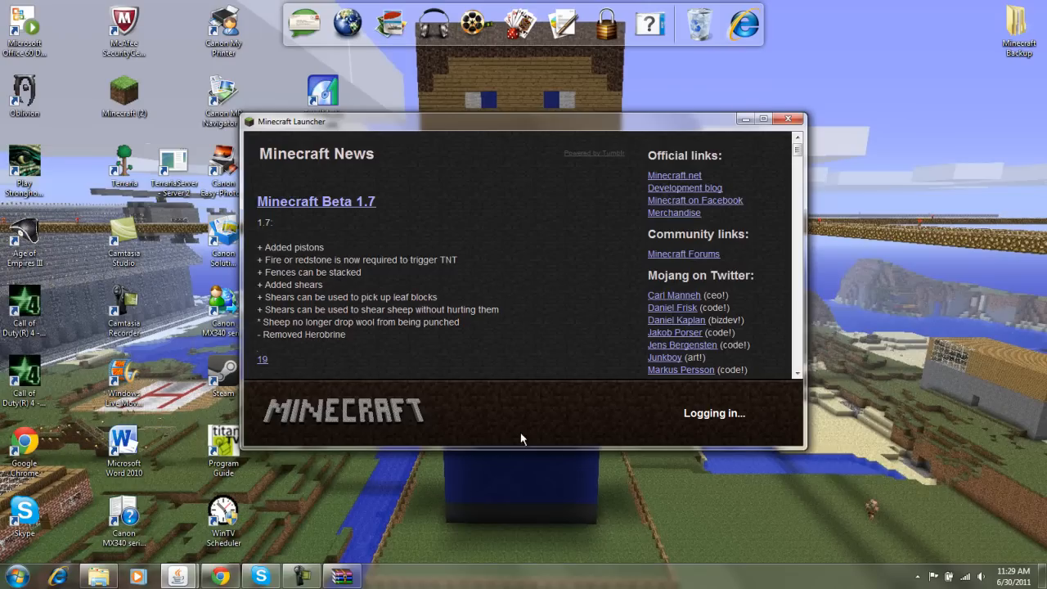
{"action": "mouse_move", "coordinate": [561, 545]}
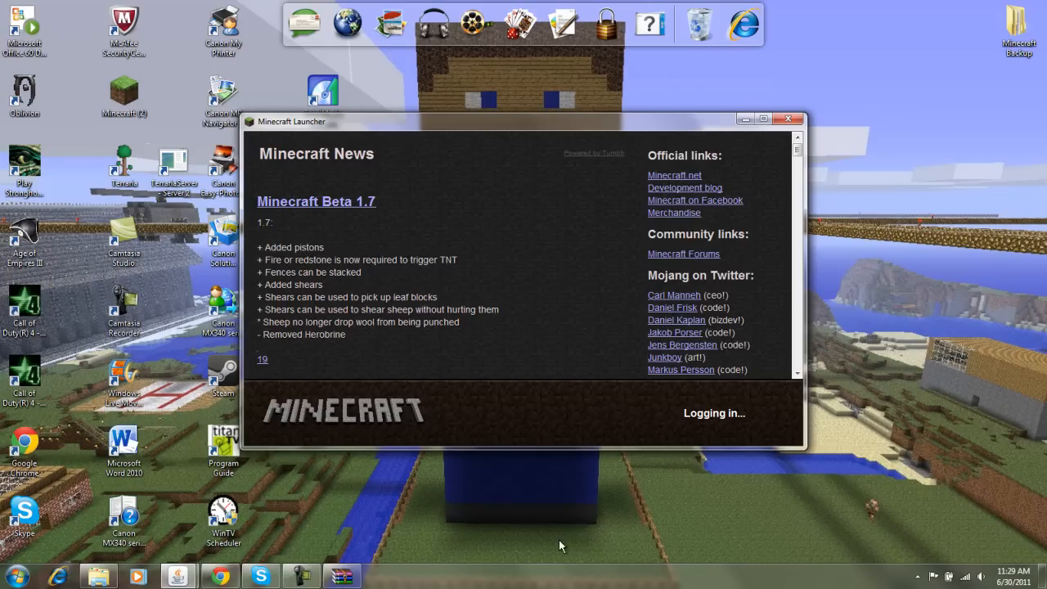
{"action": "mouse_move", "coordinate": [516, 511]}
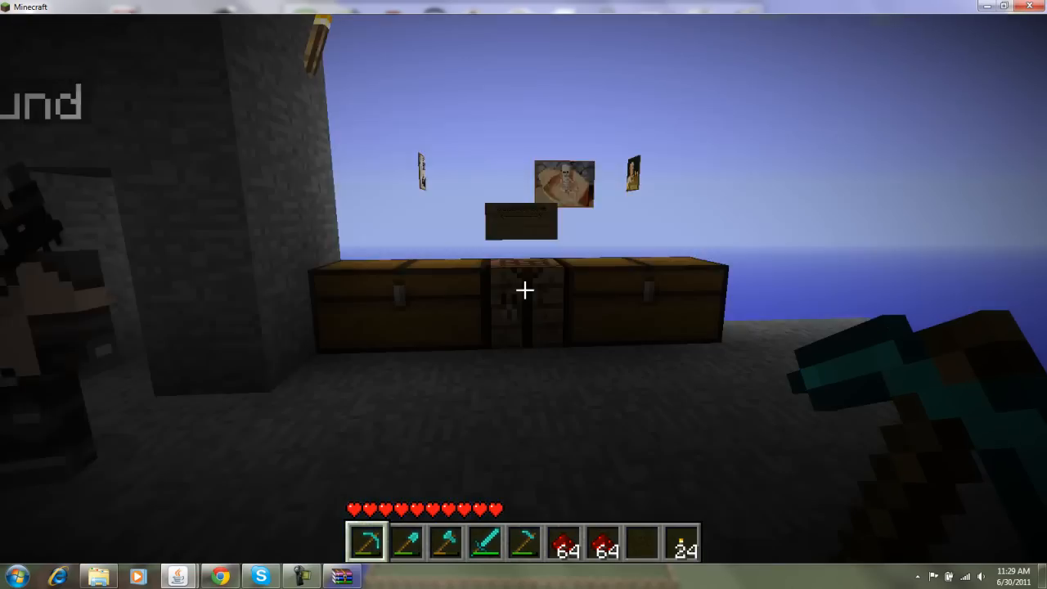
{"action": "key", "text": "e"}
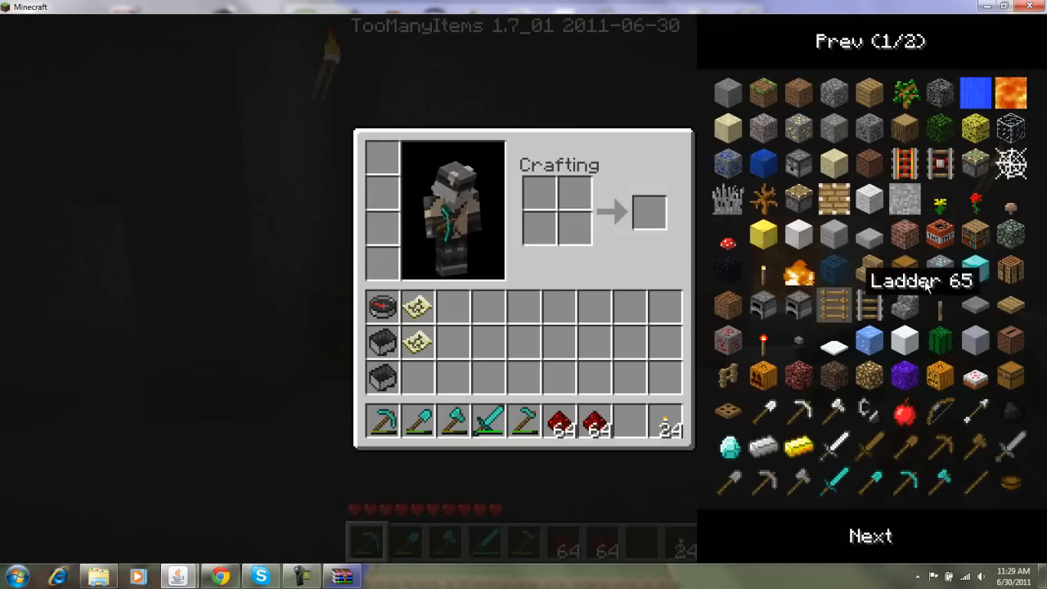
{"action": "mouse_move", "coordinate": [846, 200]}
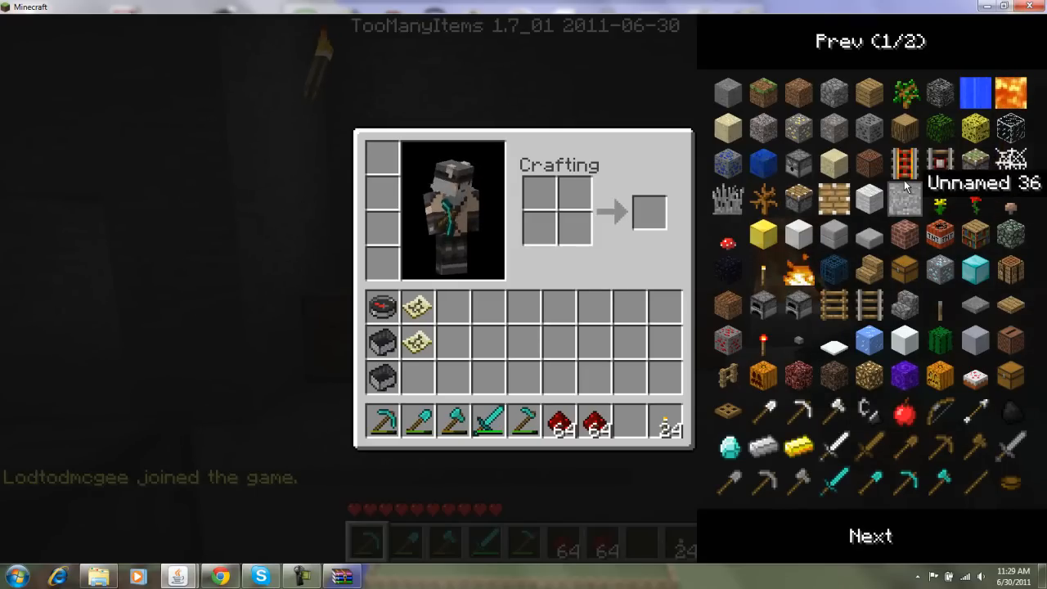
{"action": "key", "text": "Escape"}
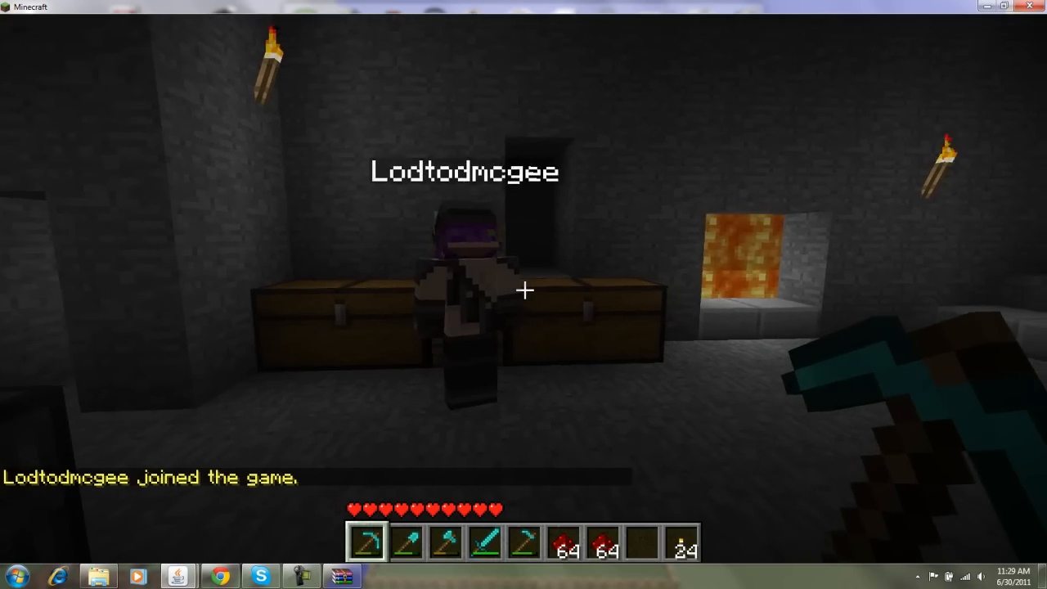